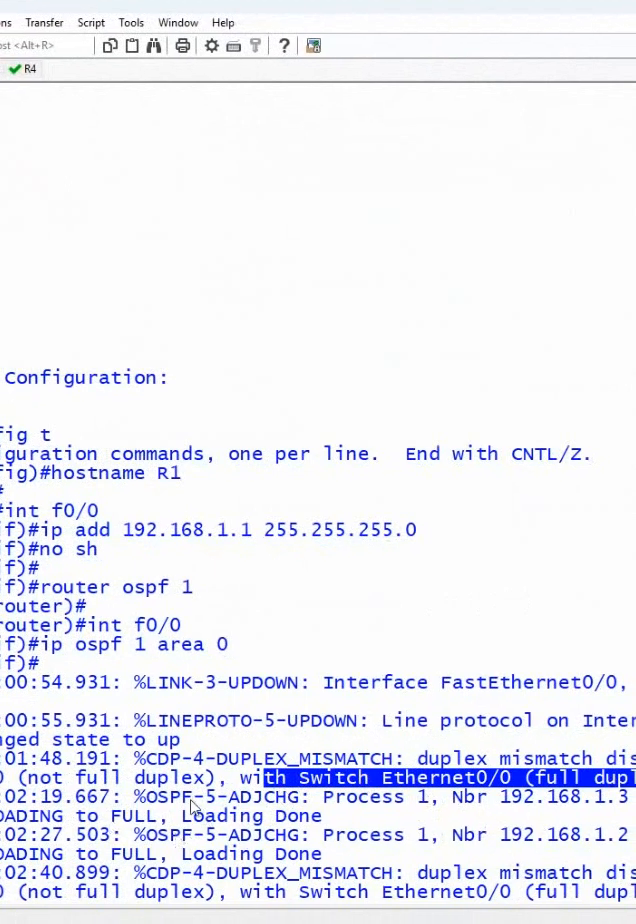
# - Scroll R1's console output to read the CDP duplex mismatch warnings
pyautogui.scroll(-3)
pyautogui.write('dup')
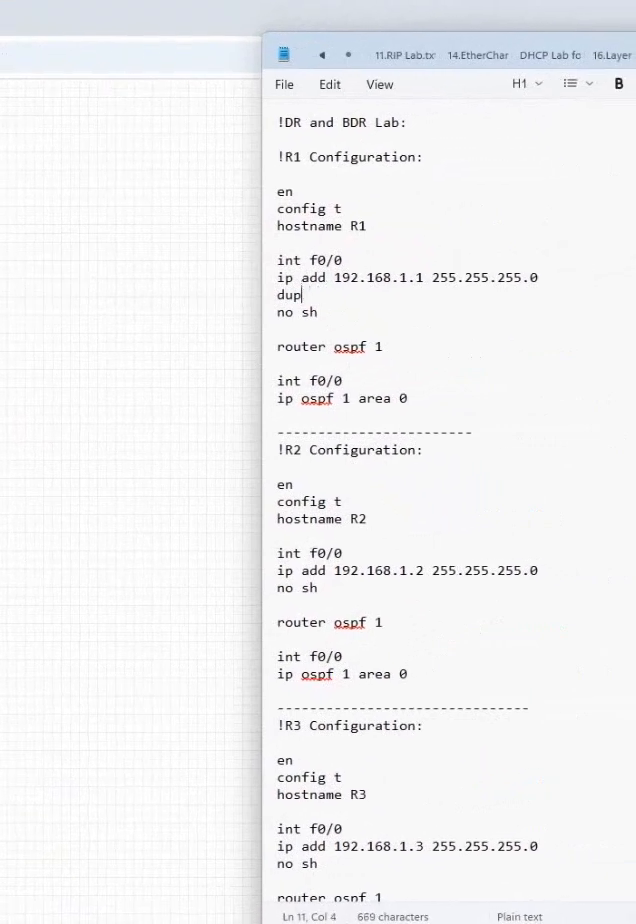
# - Finish typing 'duplex full' under R1's f0/0 address in the lab notes
pyautogui.write('l')
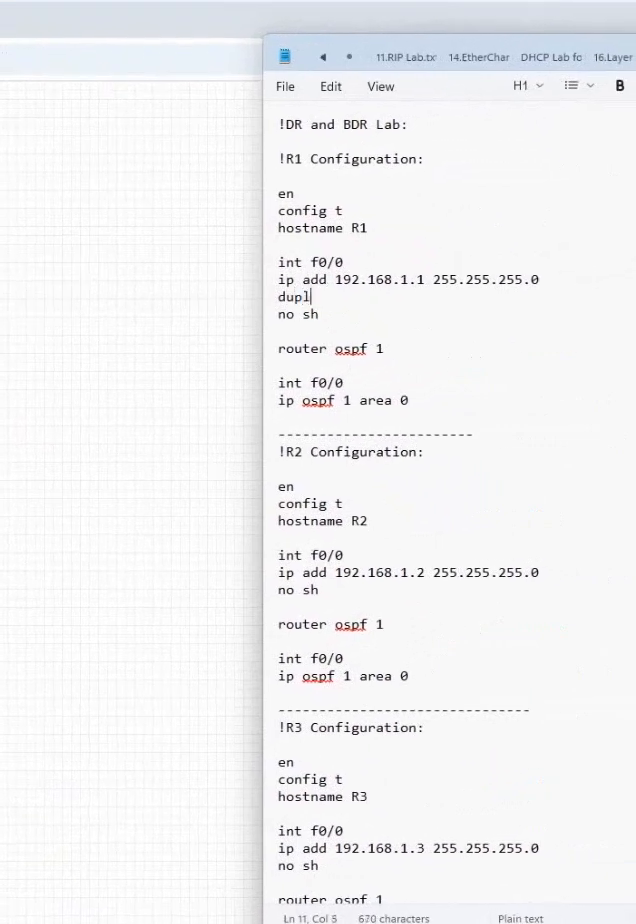
pyautogui.write('ex full')
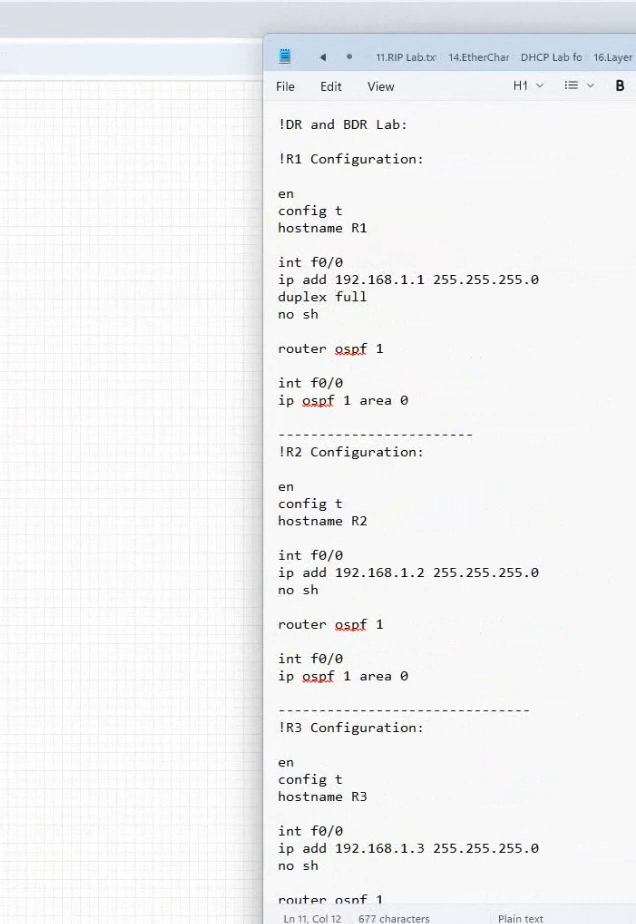
pyautogui.doubleClick(321, 296)
pyautogui.write('duplex full')
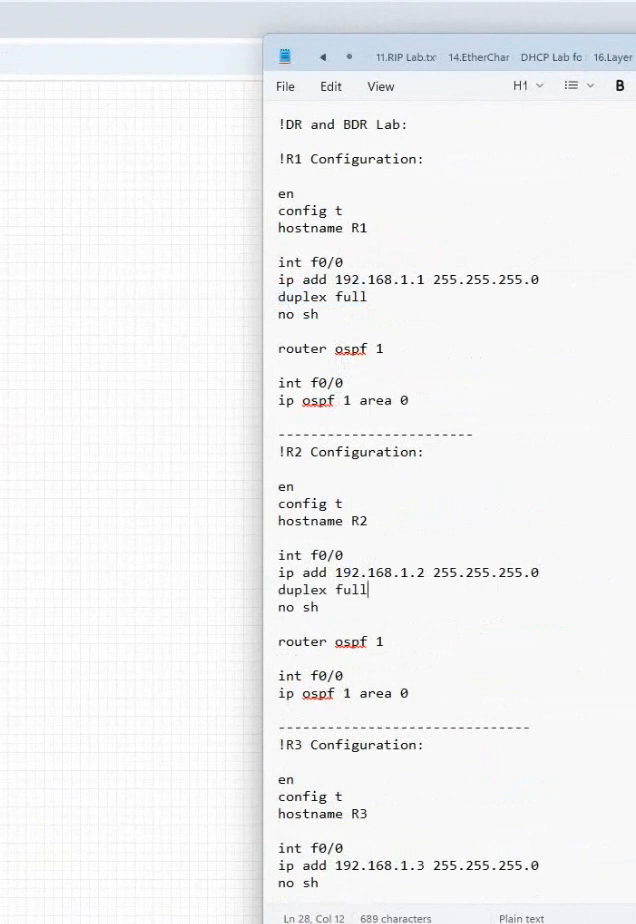
# - Add 'duplex full' under the f0/0 address for the remaining routers' sections
pyautogui.scroll(-3)
pyautogui.write('duplex full')
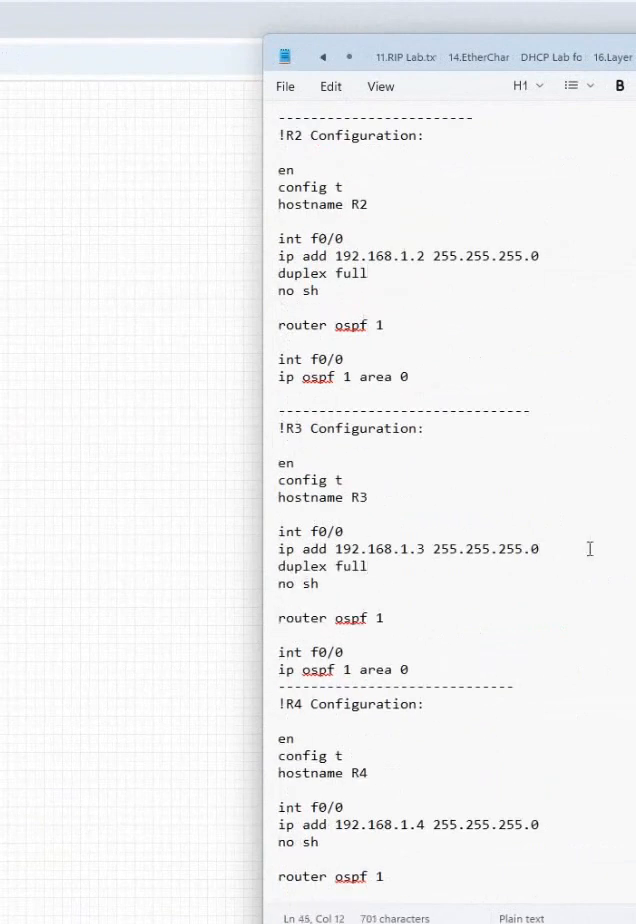
pyautogui.scroll(-3)
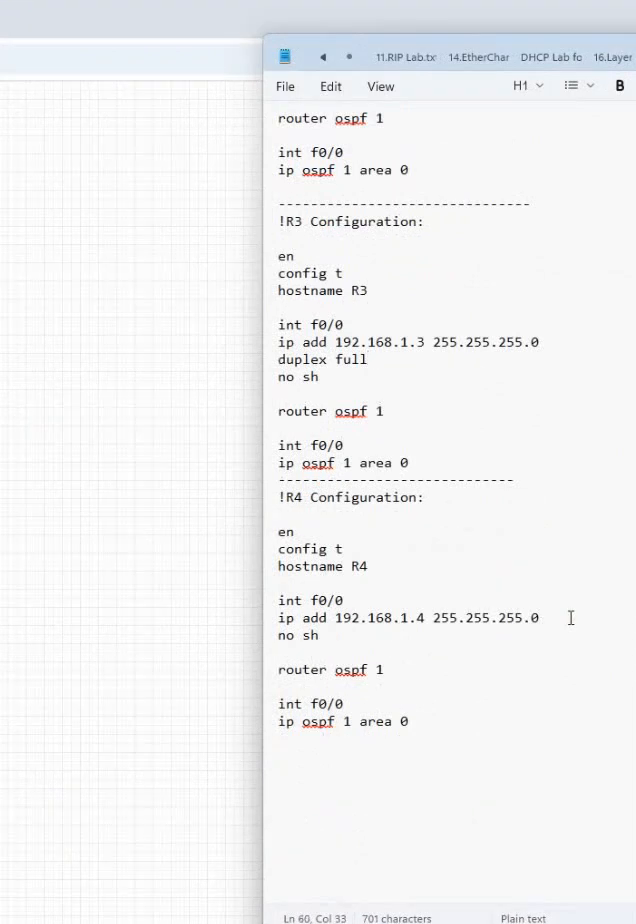
pyautogui.write('duplex full')
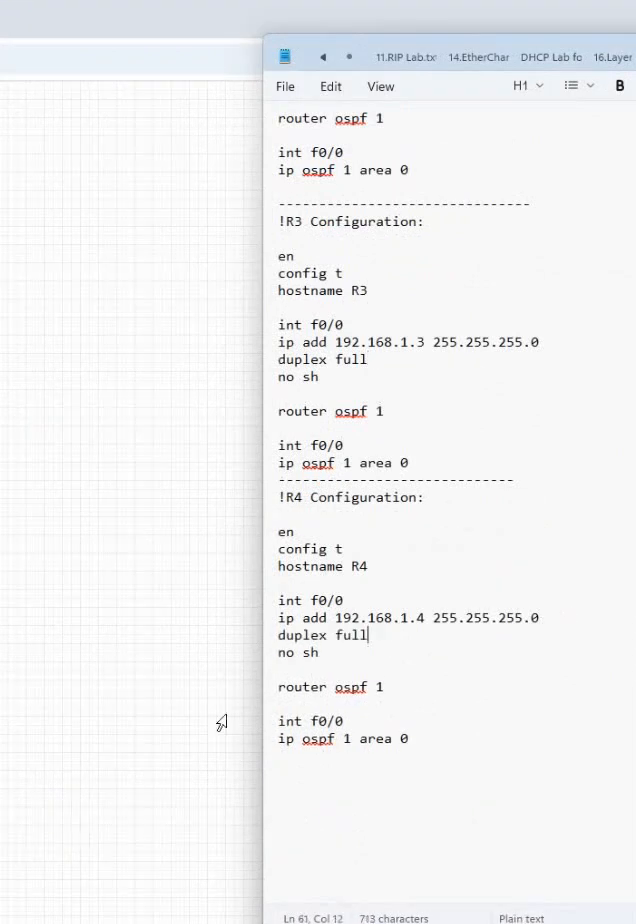
pyautogui.doubleClick(320, 632)
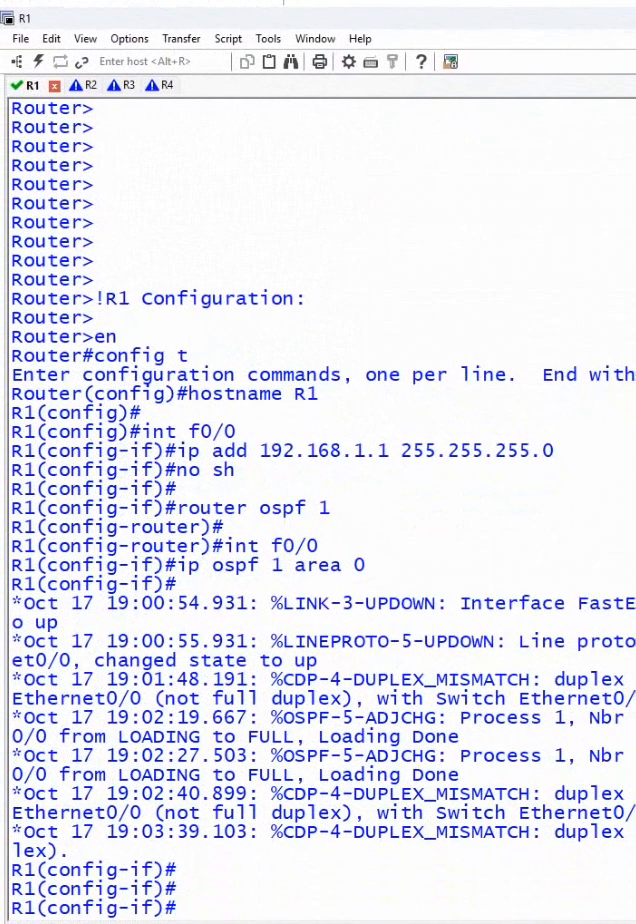
# - Enter 'duplex full' on f0/0 in the R1 and R2 sessions
pyautogui.write('duplex full')
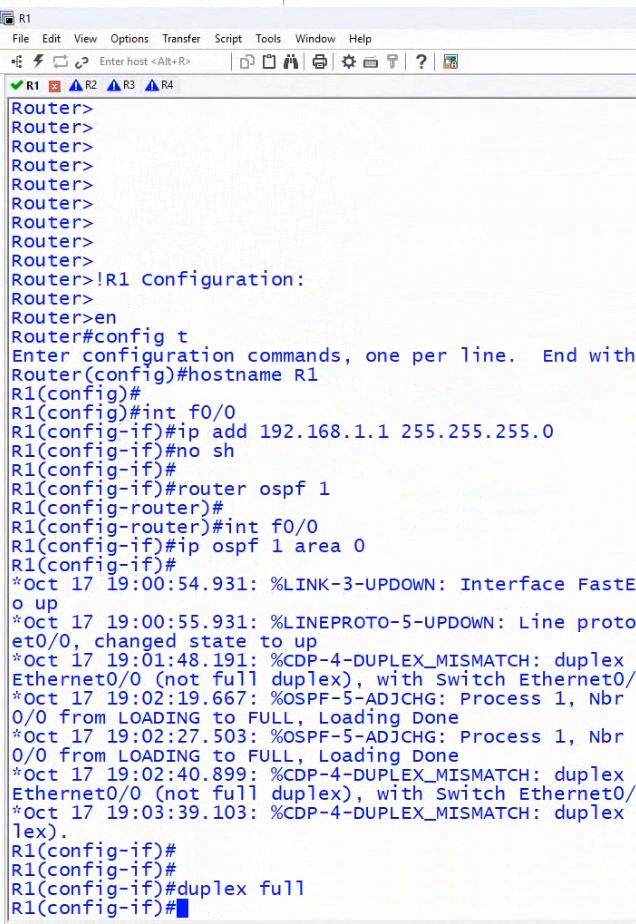
pyautogui.click(65, 84)
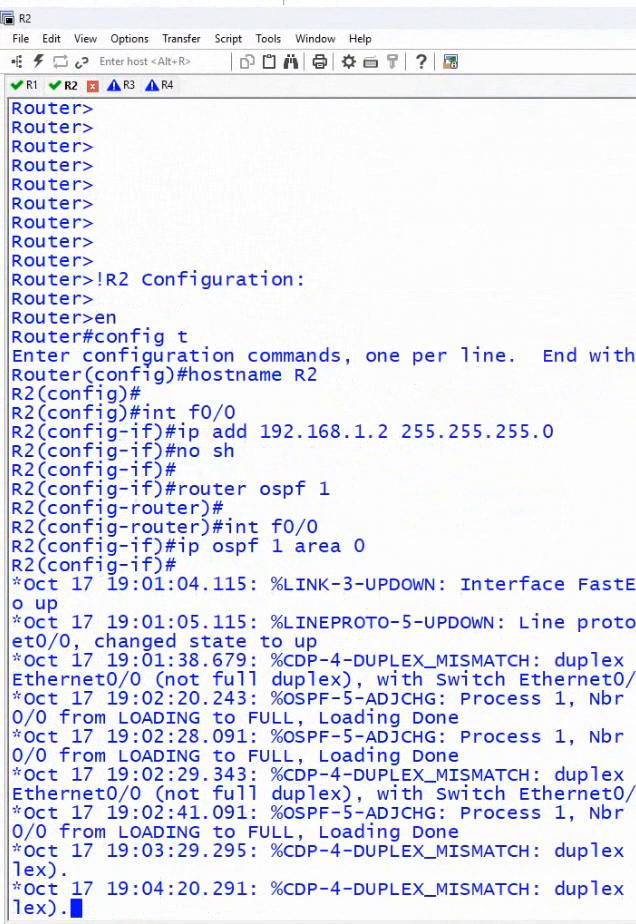
pyautogui.write('duplex full')
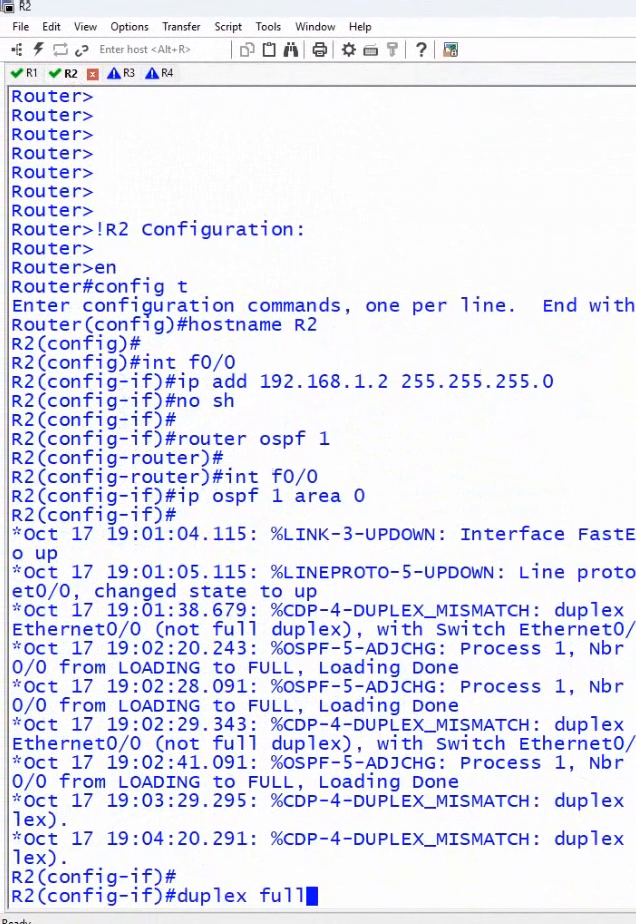
pyautogui.press('Return')
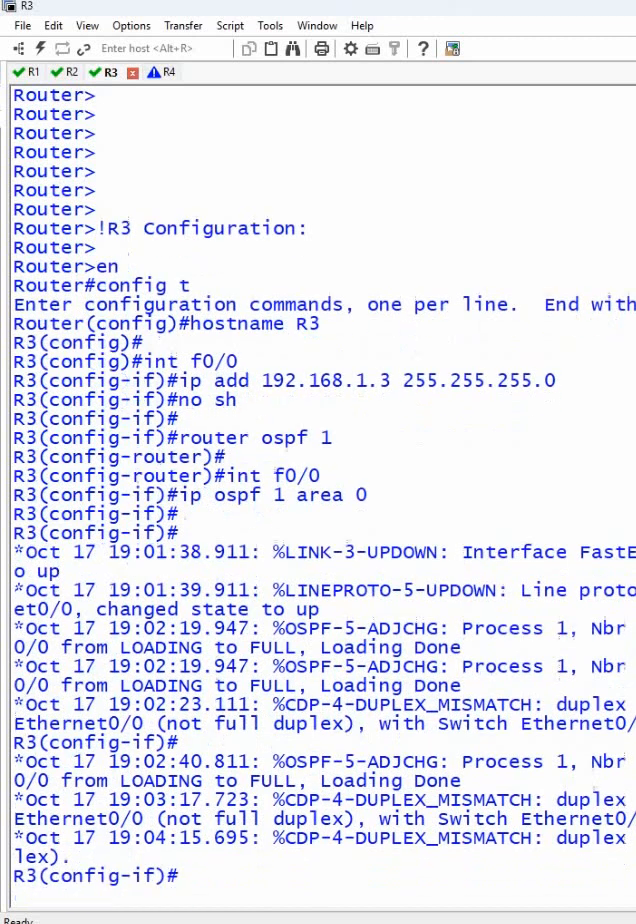
# - Enter 'duplex full' on f0/0 in the R3 and R4 sessions
pyautogui.write('duplex full')
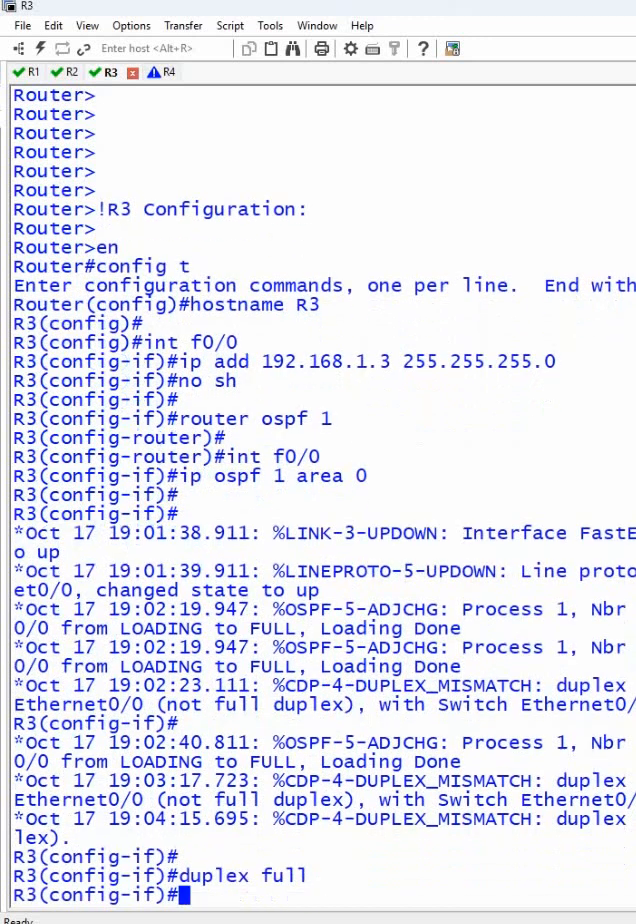
pyautogui.click(143, 72)
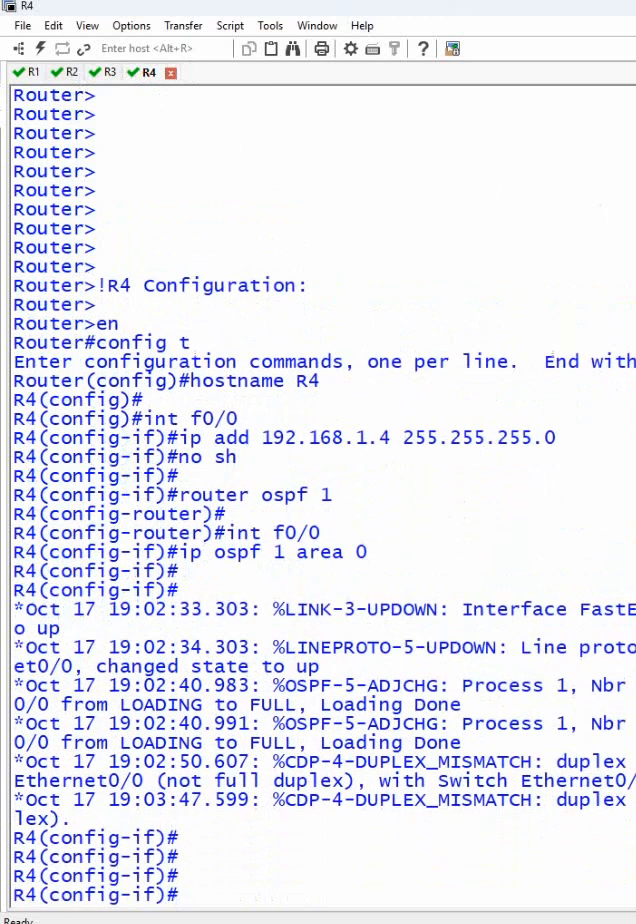
pyautogui.write('duplex full')
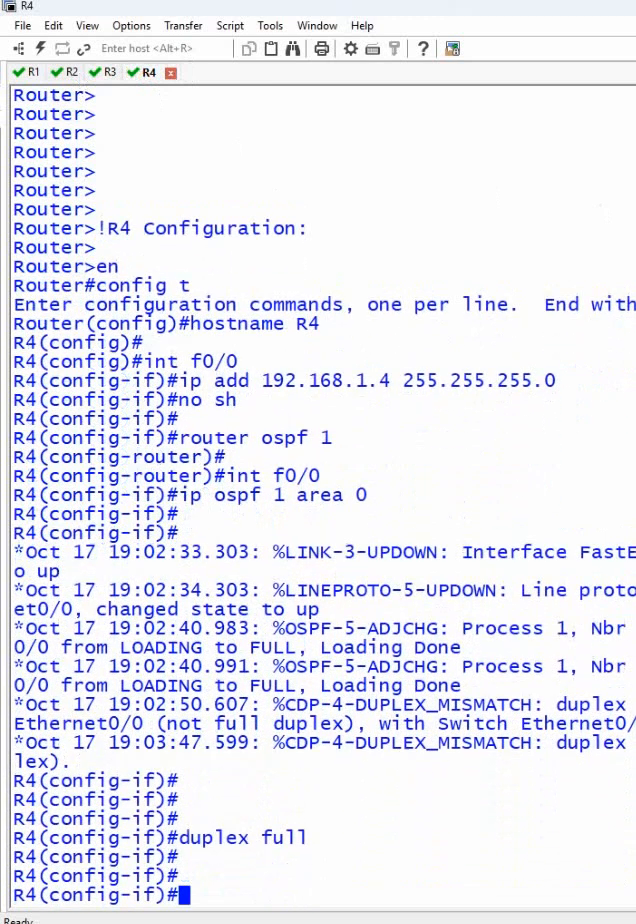
pyautogui.moveTo(247, 876)
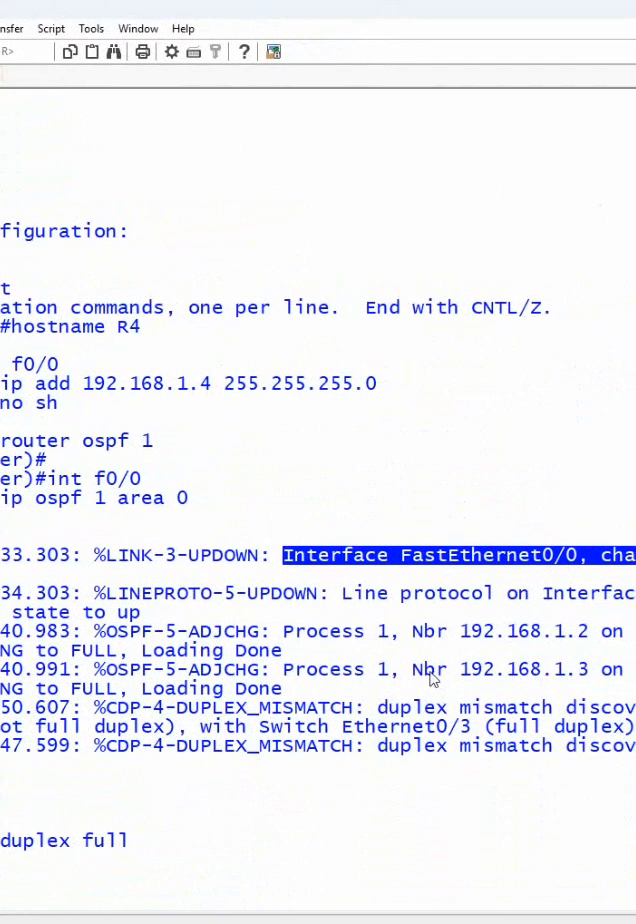
pyautogui.moveTo(293, 570)
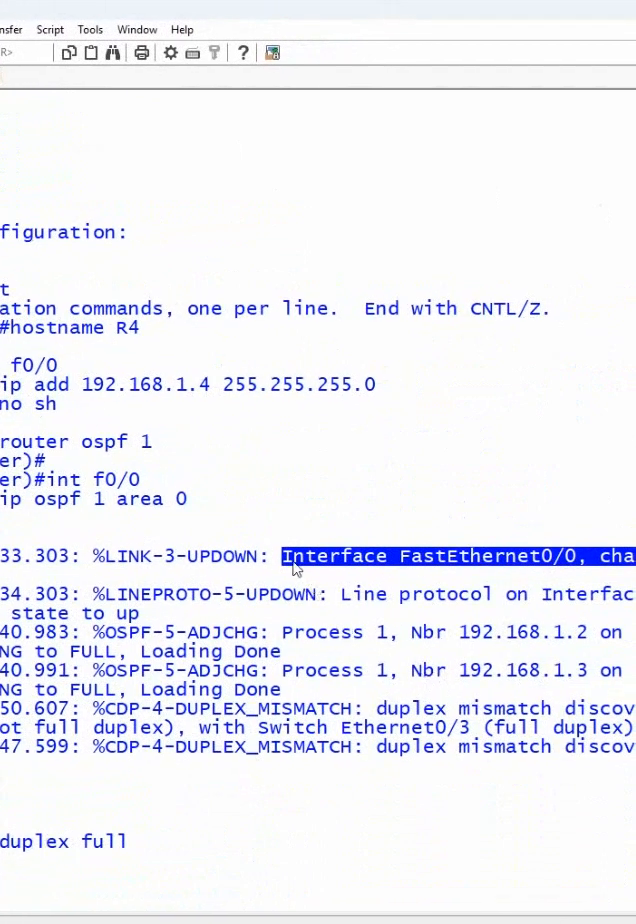